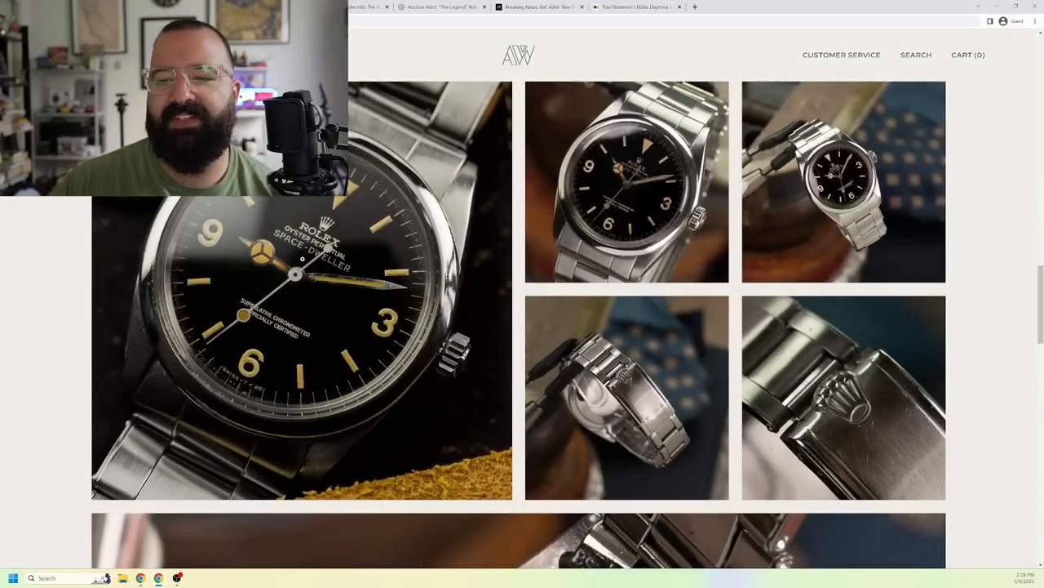
Enlarge the Space-Dweller dial photo as the first of nine gallery images.
{"action": "left_click", "coordinate": [301, 346]}
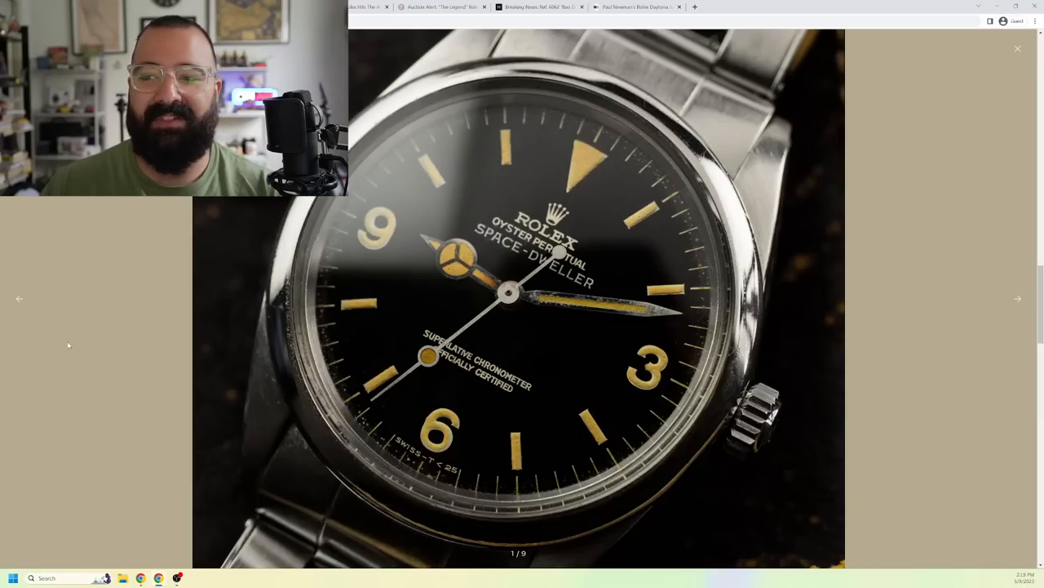
{"action": "mouse_move", "coordinate": [20, 297]}
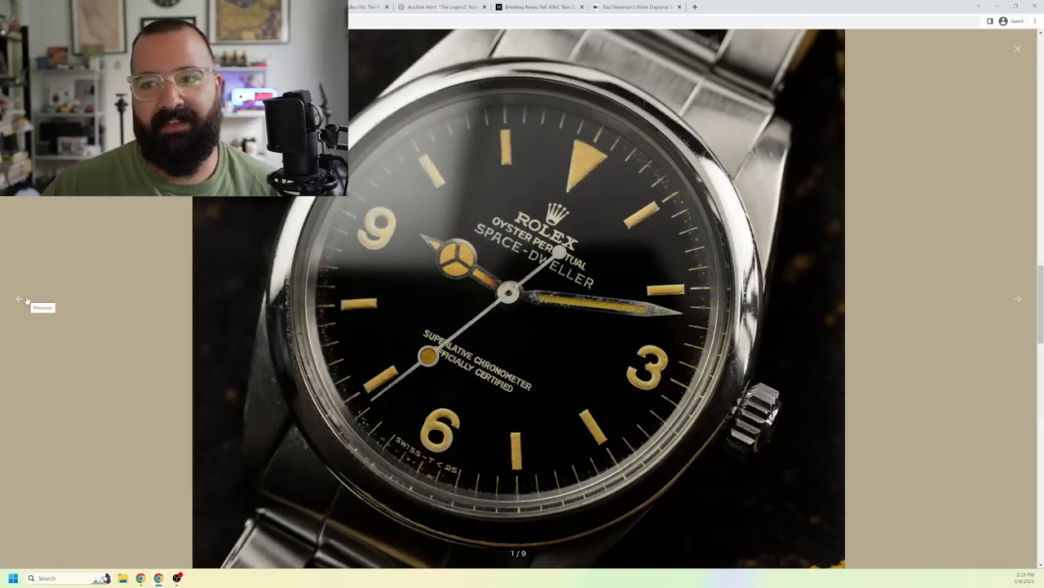
{"action": "mouse_move", "coordinate": [16, 285]}
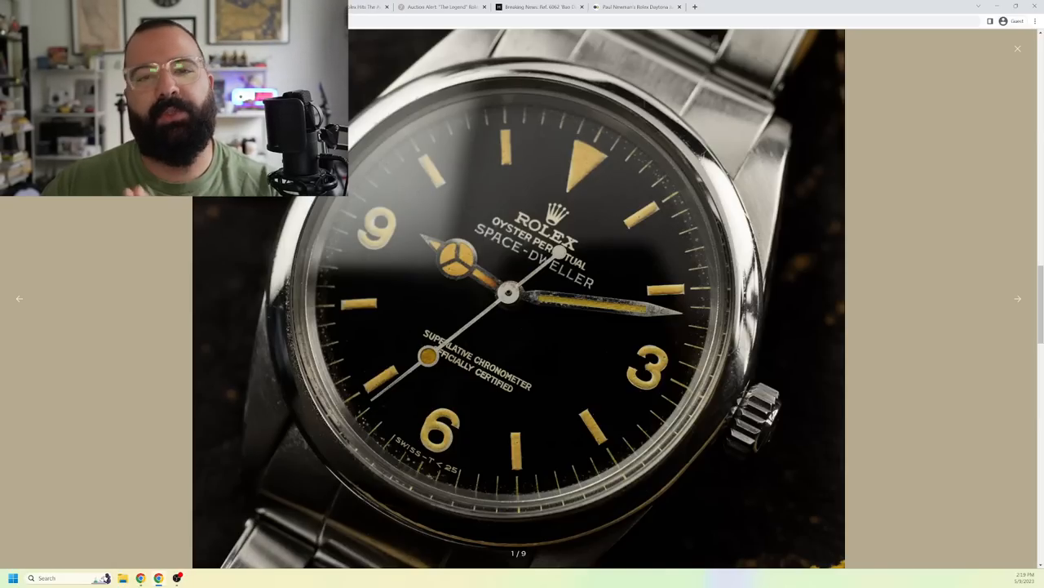
Switch to the tab with the article on the boxed vintage Rolex.
{"action": "left_click", "coordinate": [1018, 49]}
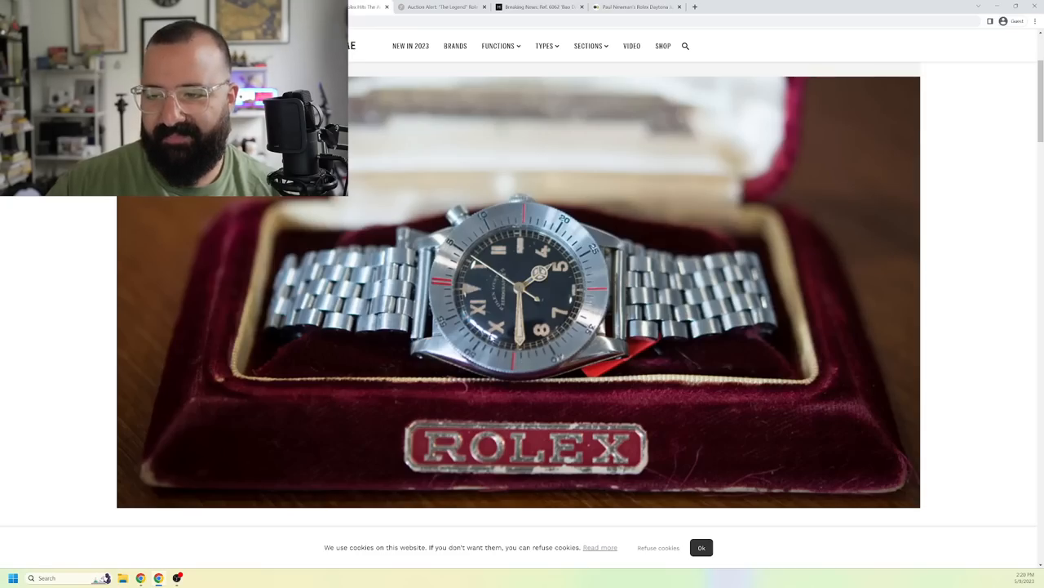
{"action": "mouse_move", "coordinate": [339, 434]}
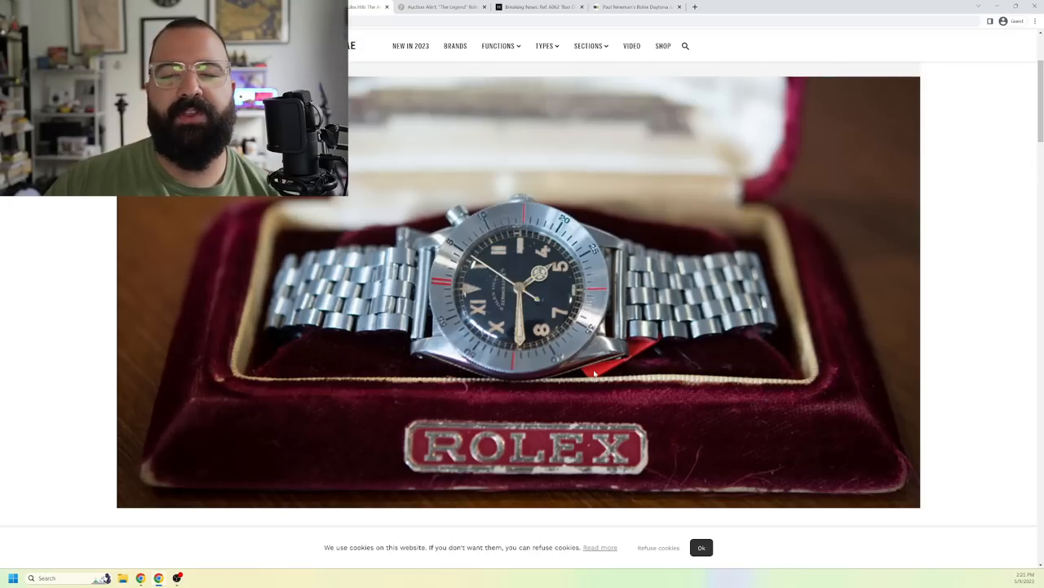
{"action": "mouse_move", "coordinate": [541, 293]}
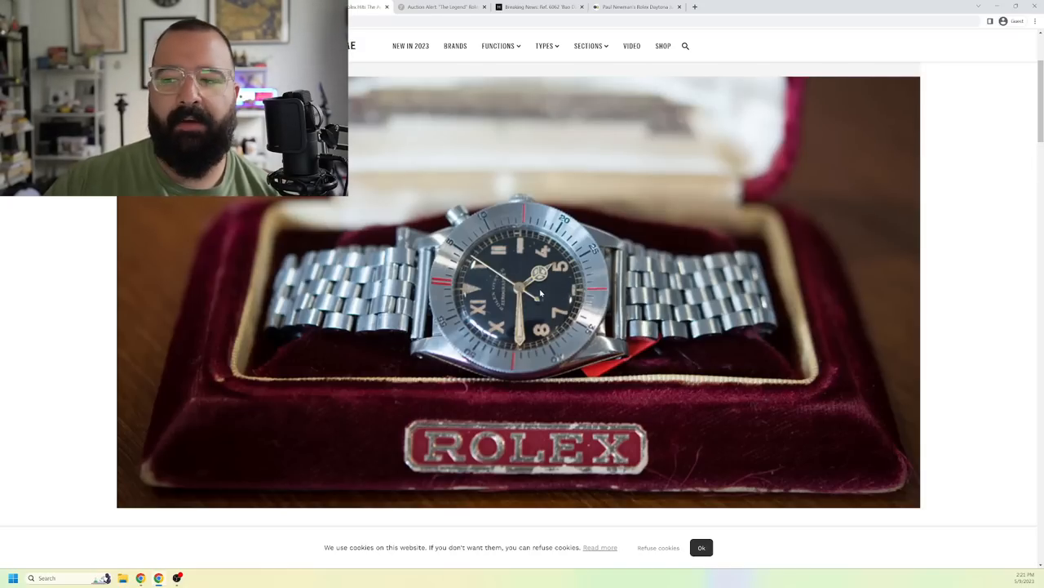
Scroll the Zerographe auction article past its opening text and movement photo to the boxed watch.
{"action": "scroll", "scroll_direction": "down", "scroll_amount": 3}
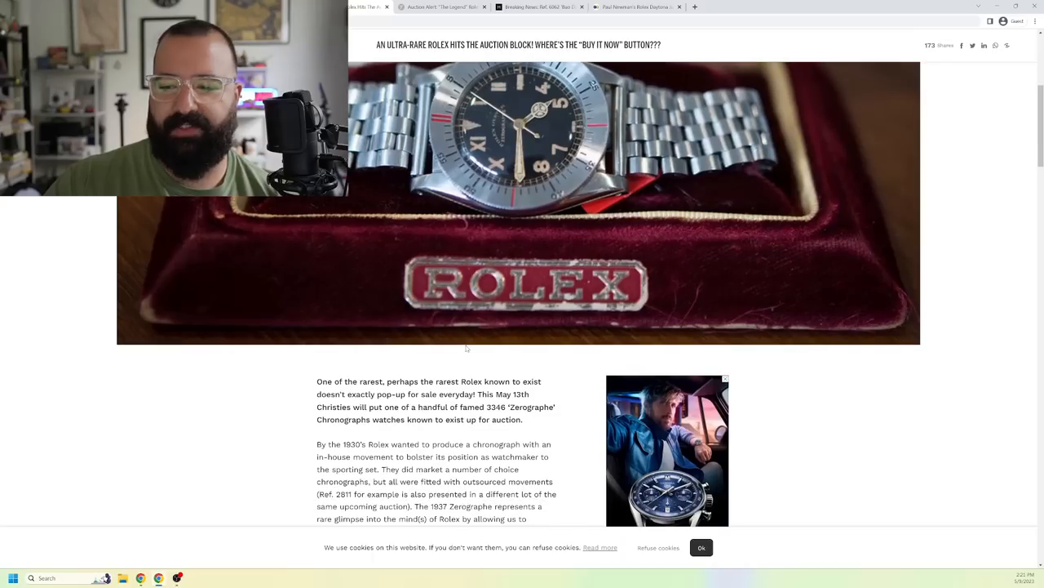
{"action": "scroll", "scroll_direction": "down", "scroll_amount": 3}
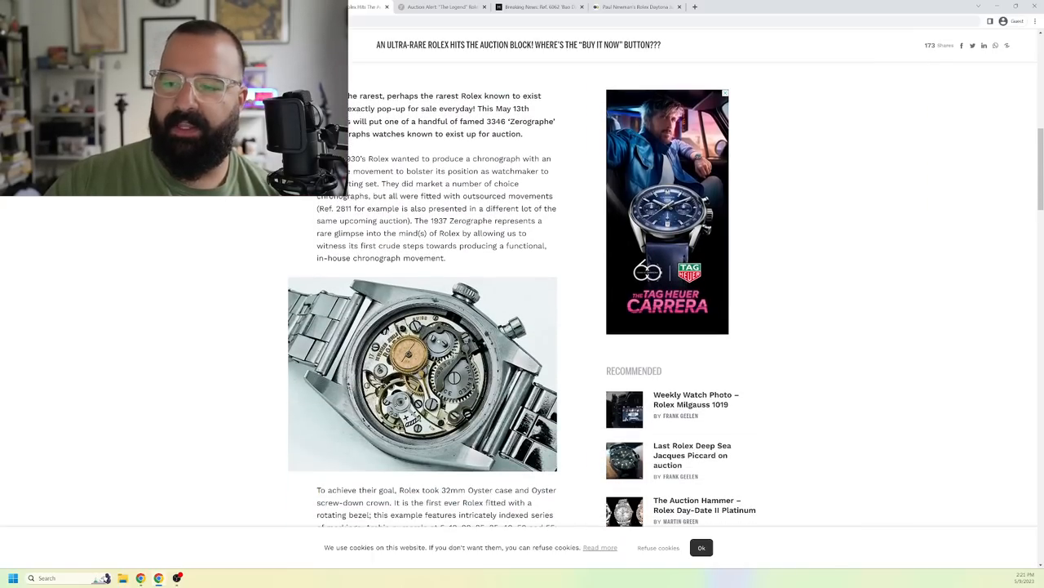
{"action": "scroll", "scroll_direction": "down", "scroll_amount": 3}
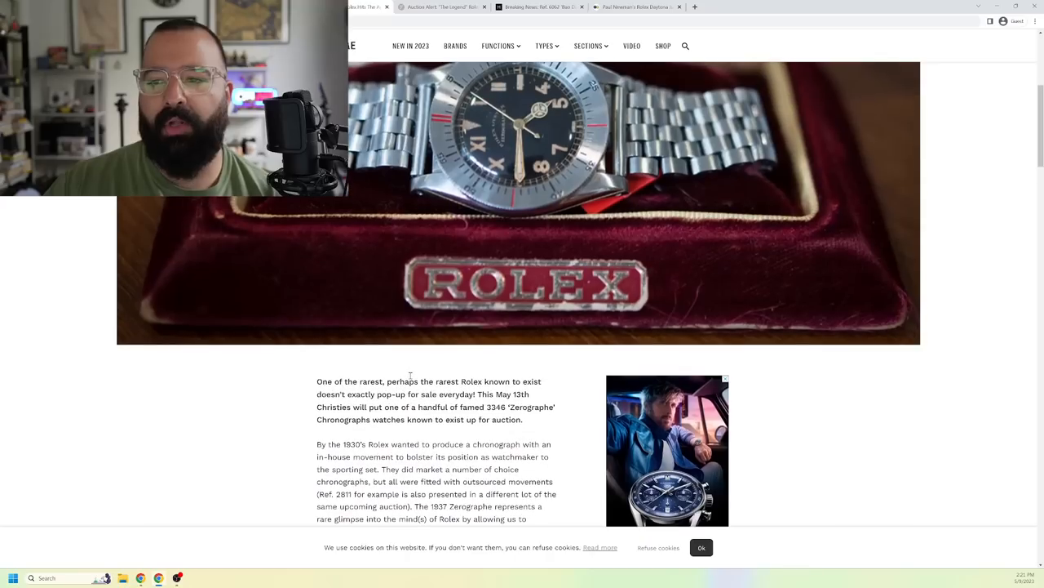
{"action": "scroll", "scroll_direction": "down", "scroll_amount": 3}
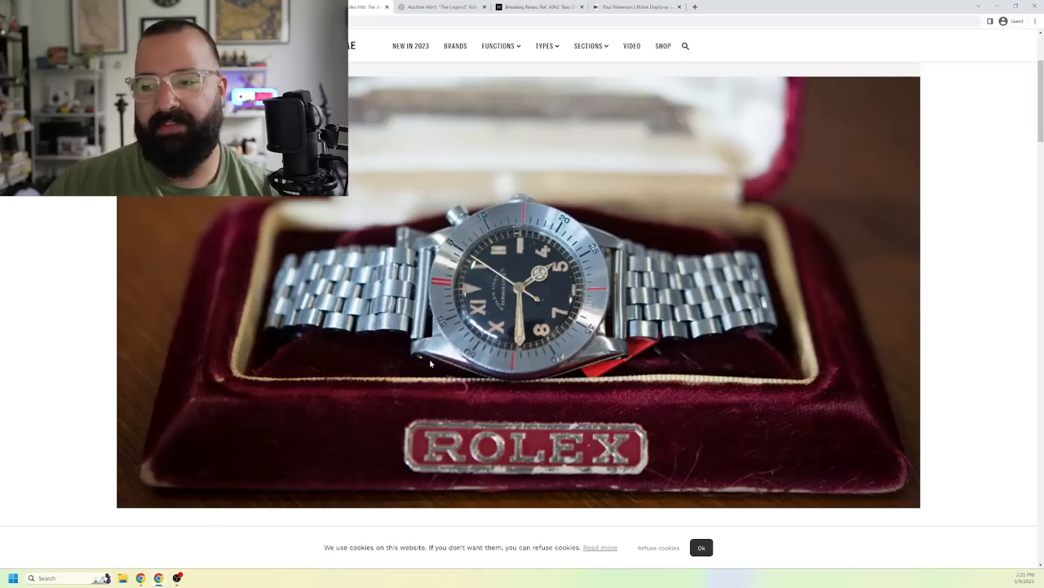
{"action": "mouse_move", "coordinate": [630, 346]}
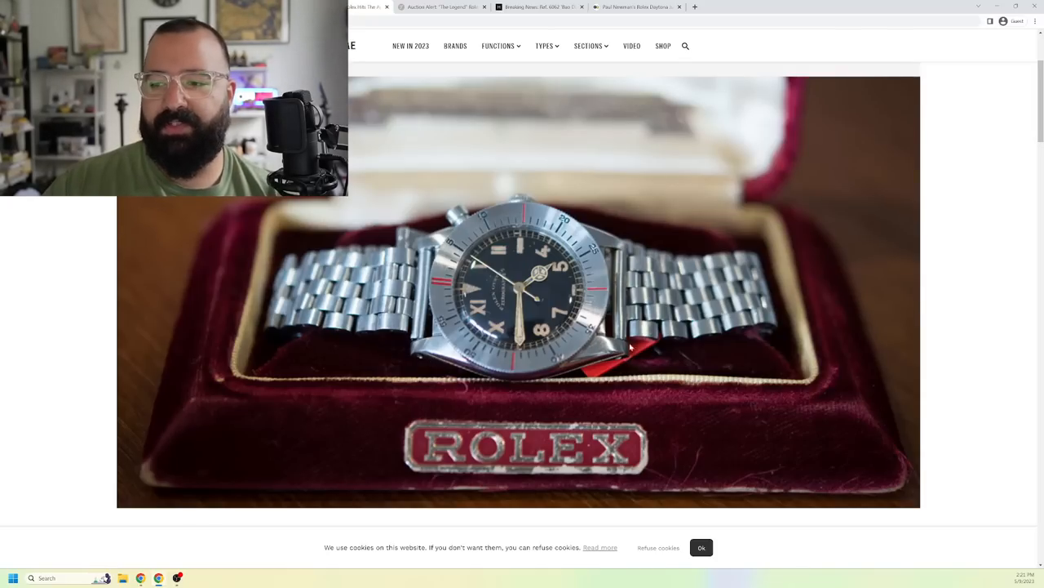
{"action": "mouse_move", "coordinate": [509, 225]}
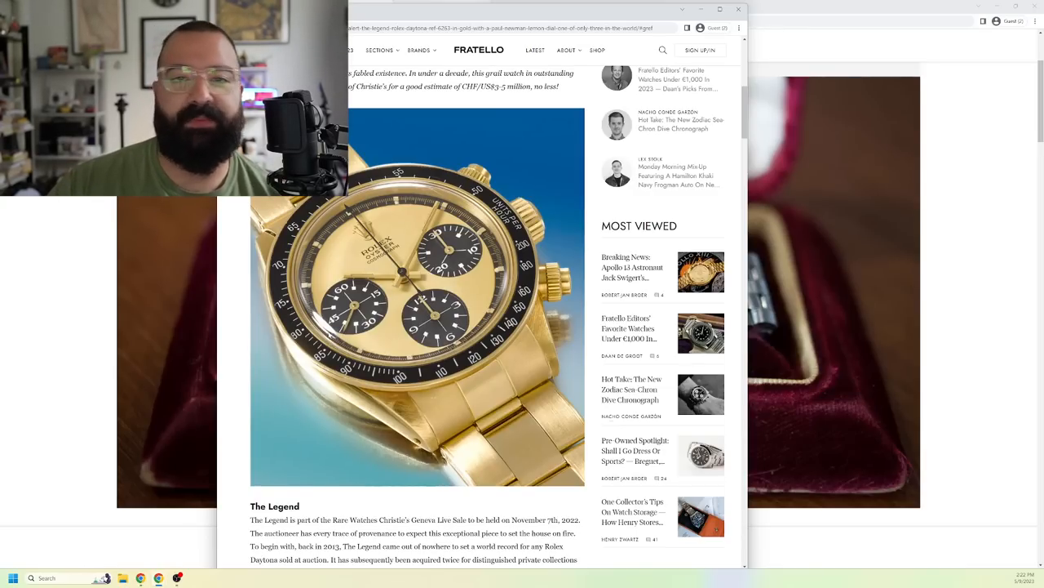
Scroll the Fratello gold Paul Newman Daytona article down to "The rarest of the rare.".
{"action": "scroll", "scroll_direction": "down", "scroll_amount": 3}
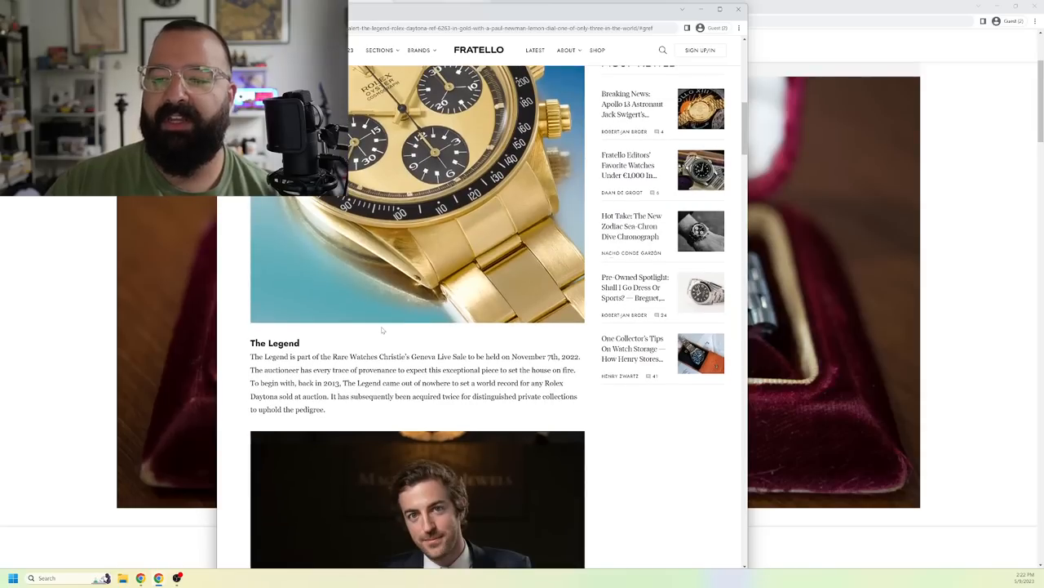
{"action": "scroll", "scroll_direction": "down", "scroll_amount": 3}
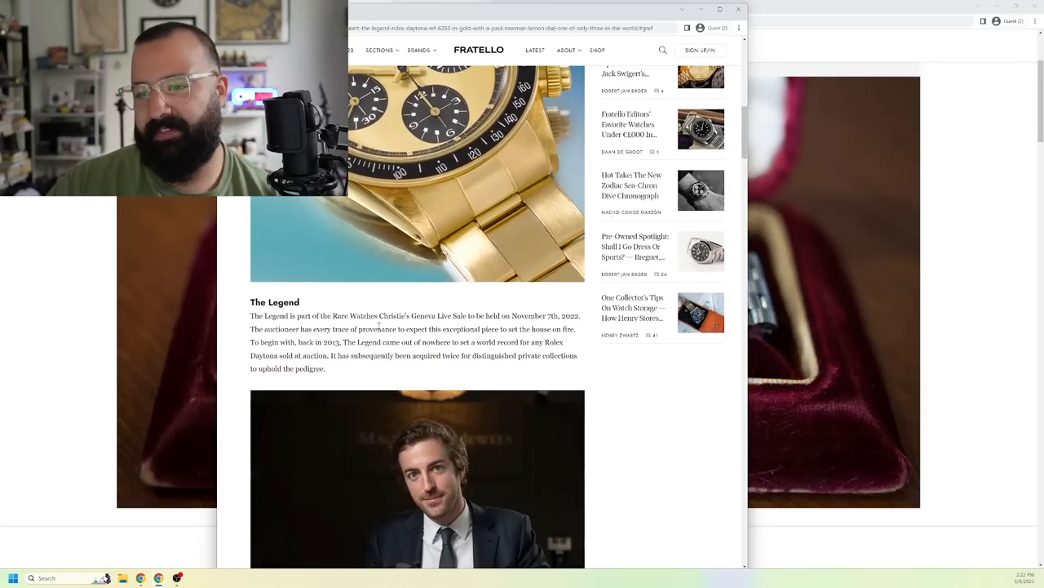
{"action": "scroll", "scroll_direction": "down", "scroll_amount": 3}
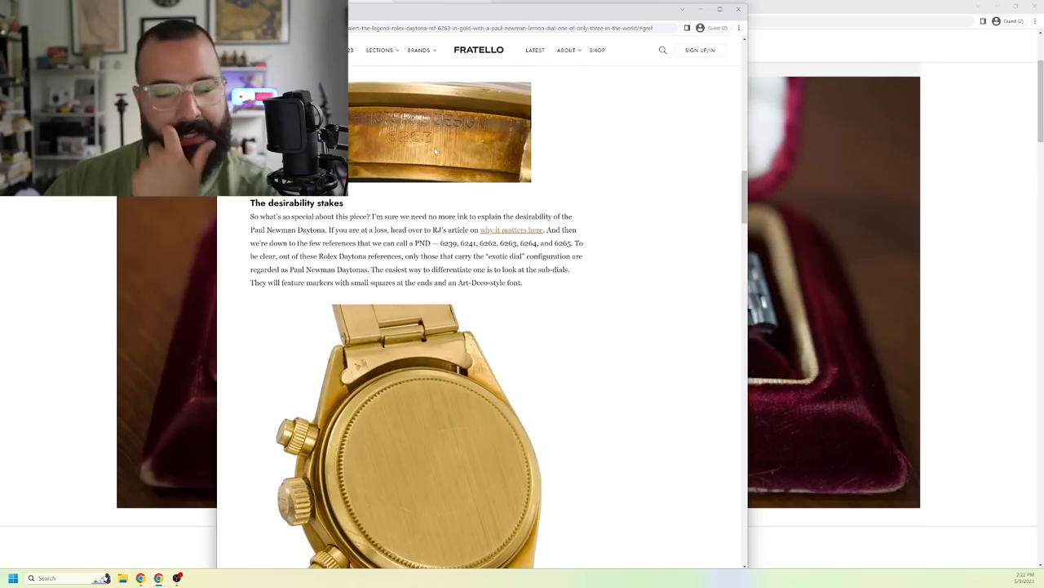
{"action": "scroll", "scroll_direction": "down", "scroll_amount": 3}
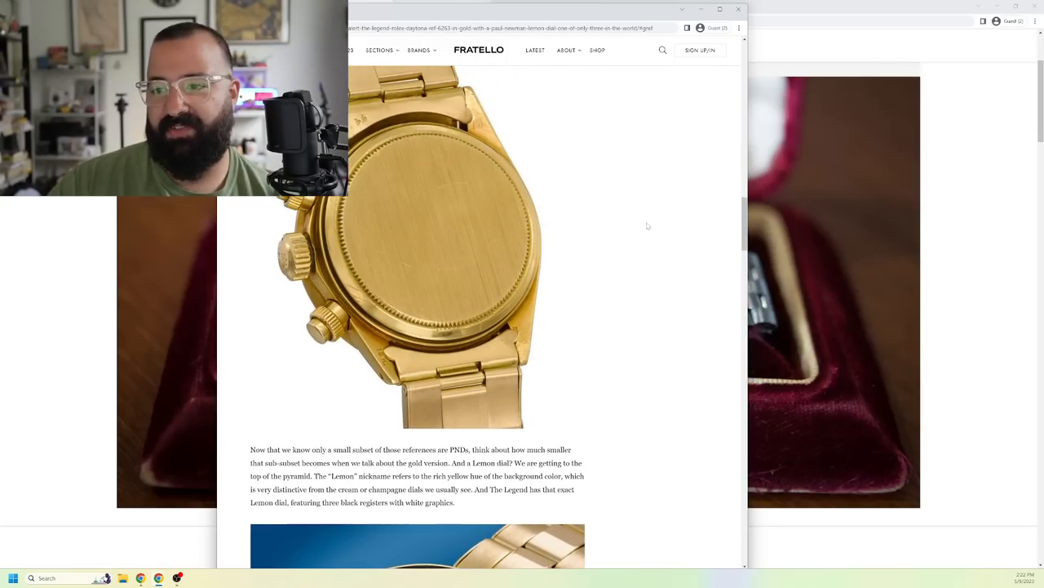
{"action": "scroll", "scroll_direction": "down", "scroll_amount": 3}
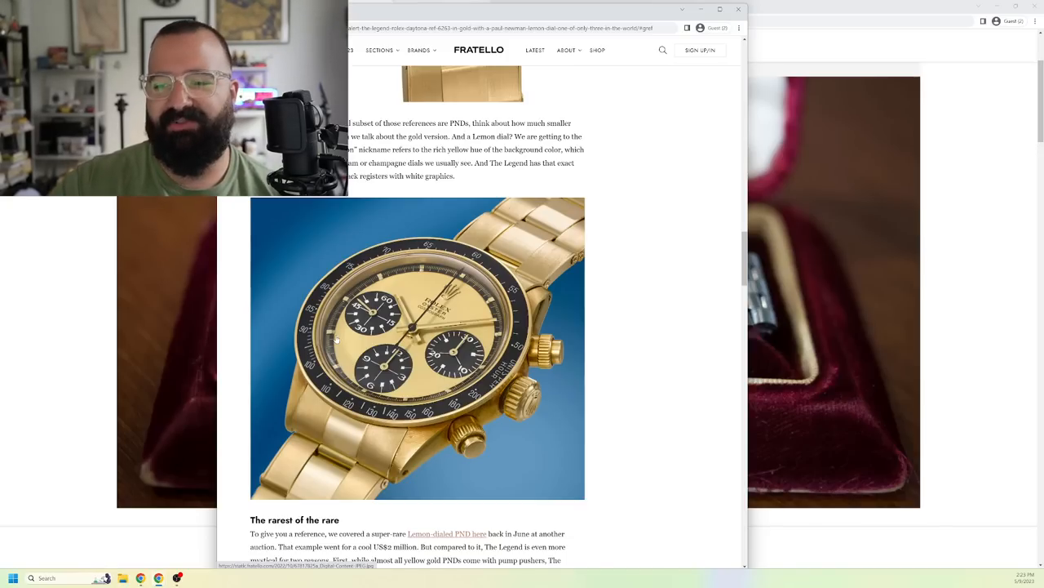
{"action": "mouse_move", "coordinate": [372, 267]}
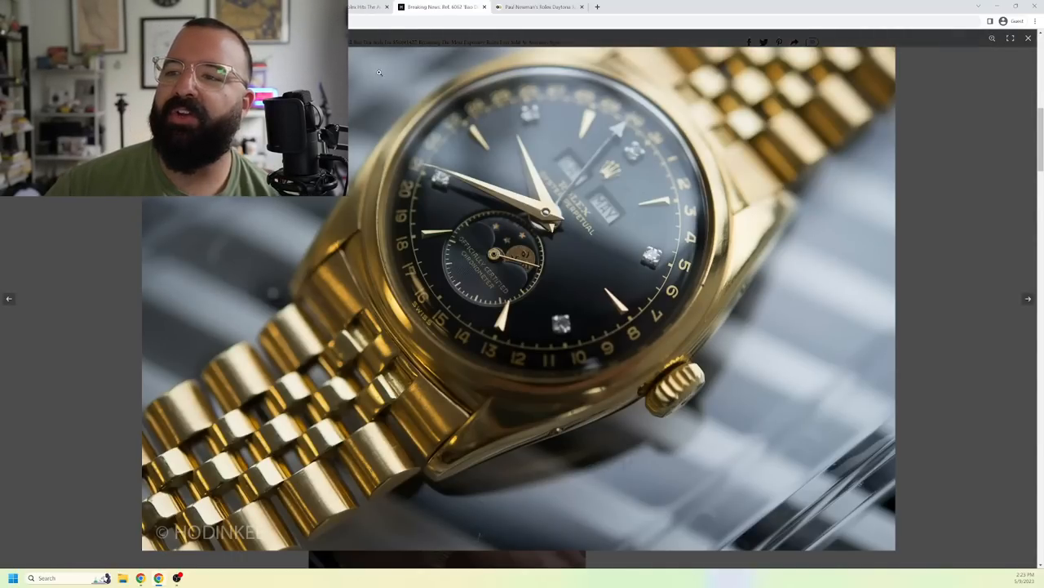
Leave the Space-Dweller photo gallery and switch to the Ref. 4113 Split-Seconds Chronograph article tab.
{"action": "left_click", "coordinate": [581, 6]}
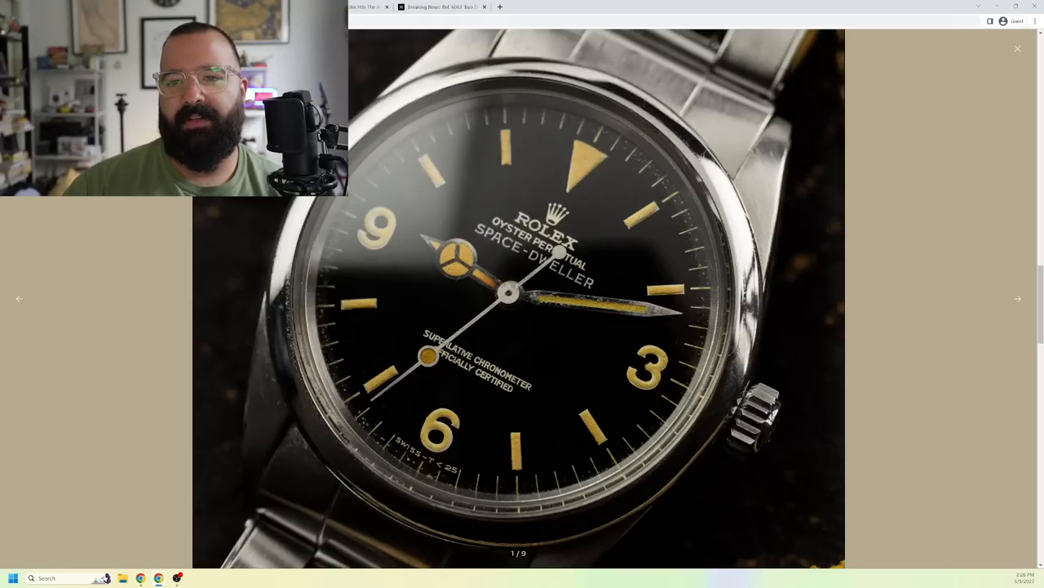
{"action": "left_click", "coordinate": [1019, 49]}
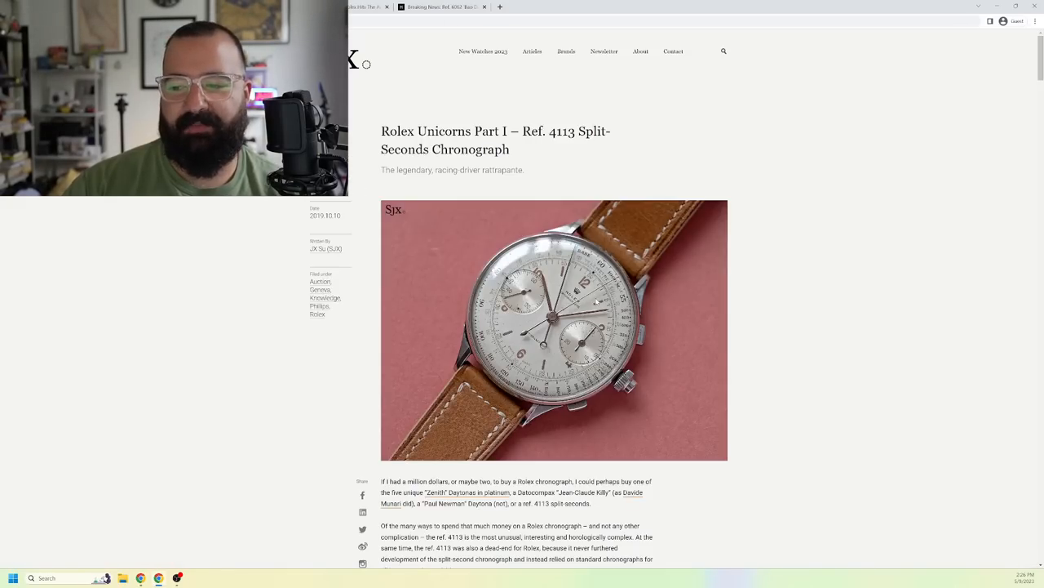